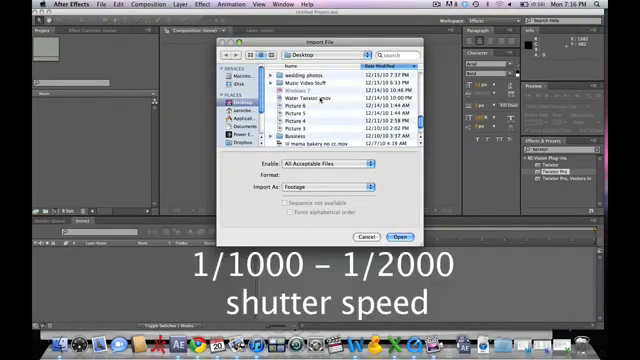
Step: Import the water-splash clip so it appears in a composition
left_click(400, 236)
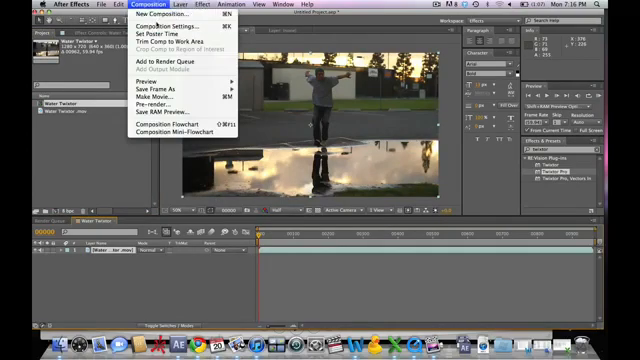
Step: Show the footage layer's Time options with Enable Time Remapping and Time Stretch
left_click(164, 28)
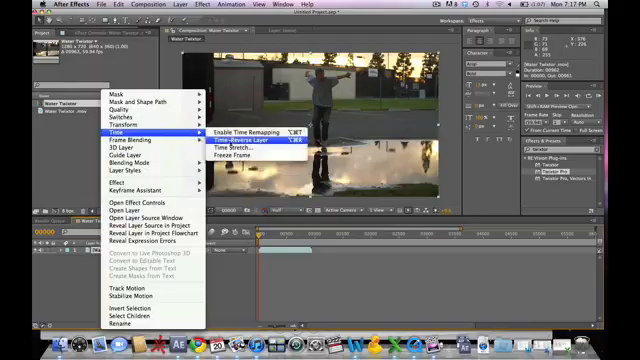
Step: Time-stretch the footage layer to a 250 percent stretch factor
left_click(228, 148)
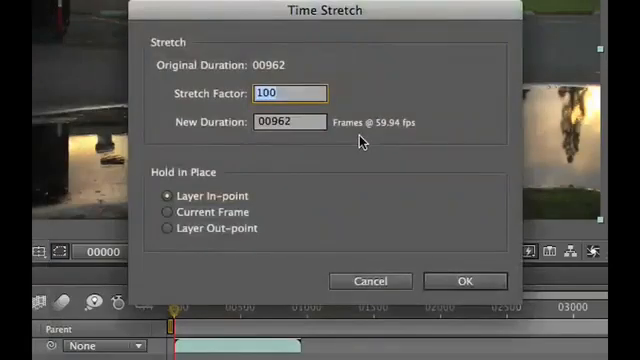
type("250")
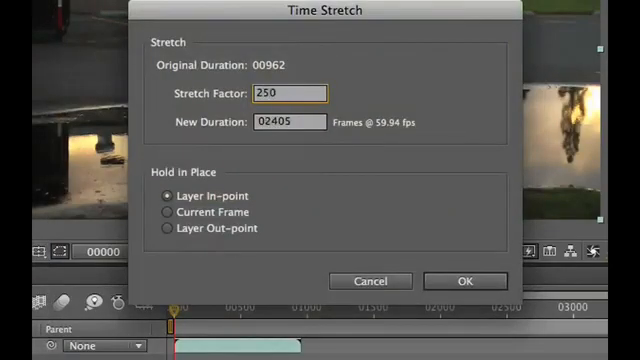
left_click(466, 280)
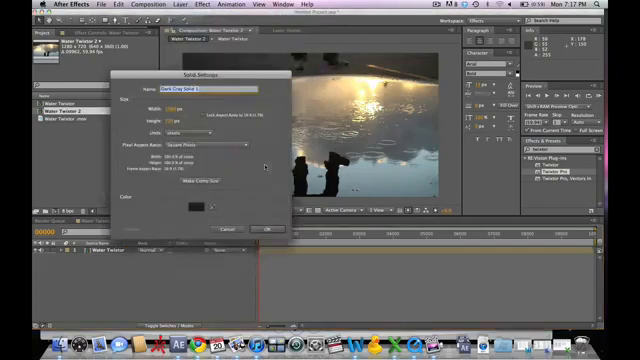
Step: Create a new dark gray solid layer with the default settings
left_click(266, 228)
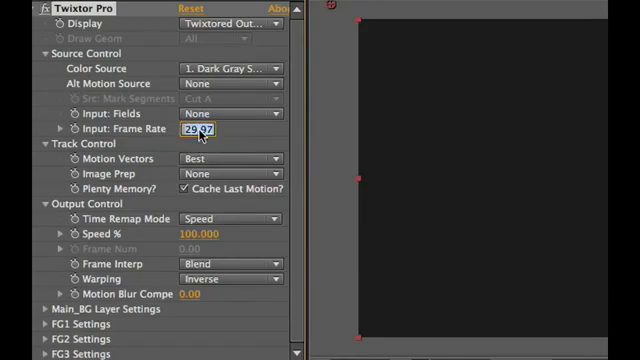
Step: Set Twixtor Pro to 23.967 fps input, Water Twixtor color source and Motion Weighted frame interpolation
type("3.967")
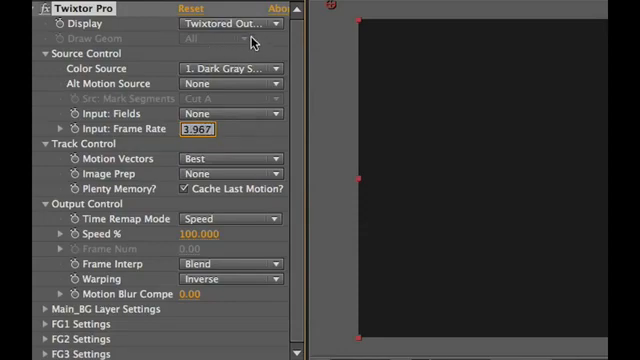
left_click(224, 68)
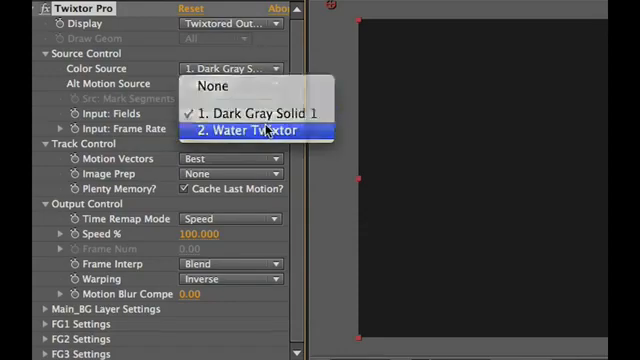
left_click(244, 132)
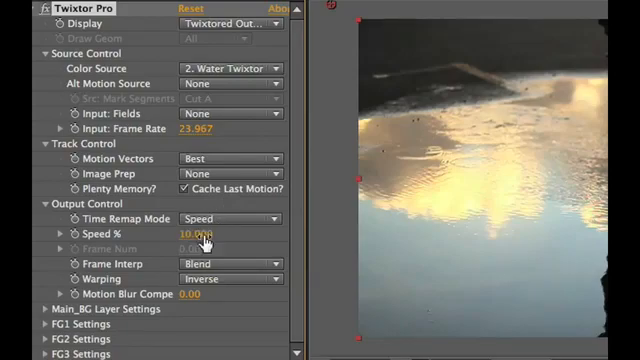
left_click(232, 264)
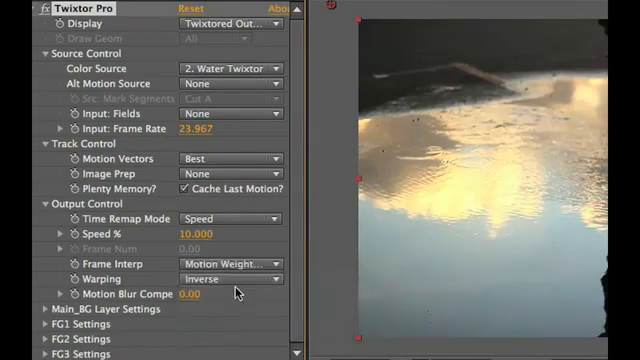
left_click(224, 278)
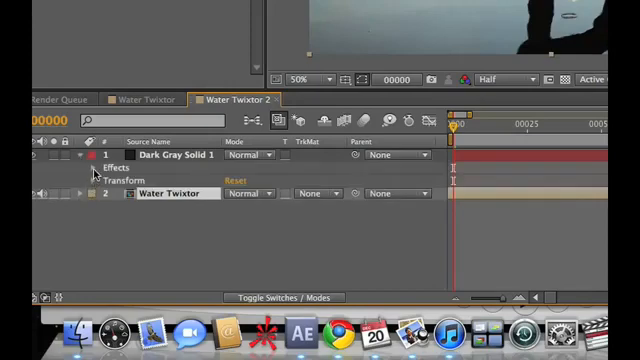
Step: Expand Dark Gray Solid 1's Effects > Twixtor Pro > Output Control to reach Speed
left_click(96, 166)
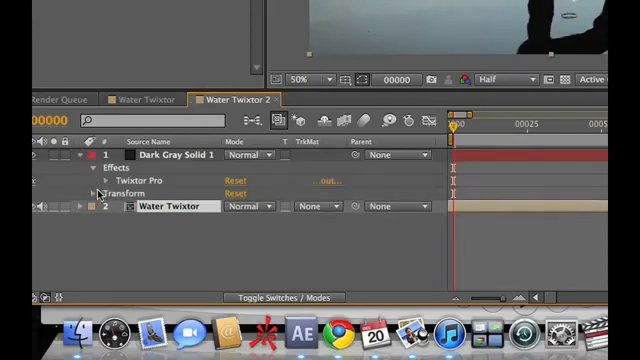
left_click(104, 180)
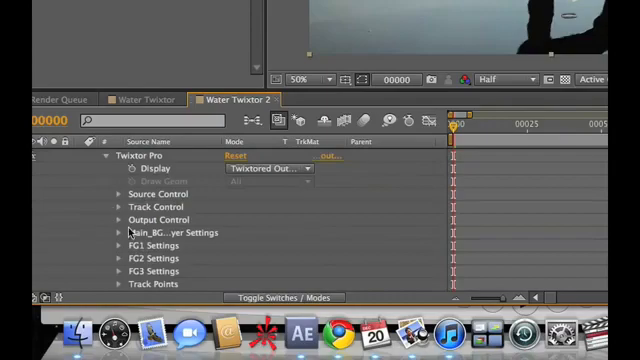
left_click(116, 218)
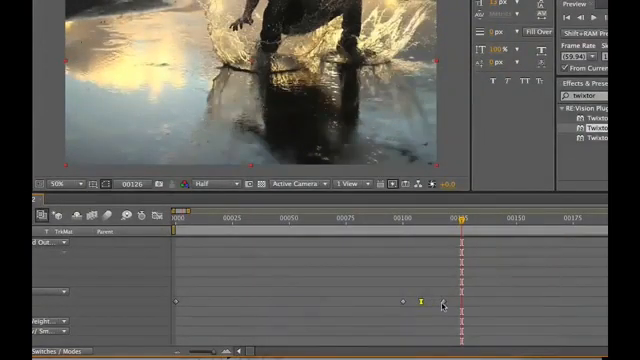
Step: Apply Easy Ease to the selected speed keyframes via Keyframe Assistant
right_click(420, 302)
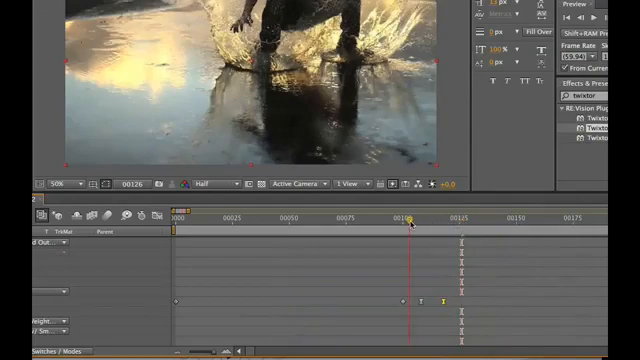
left_click(412, 218)
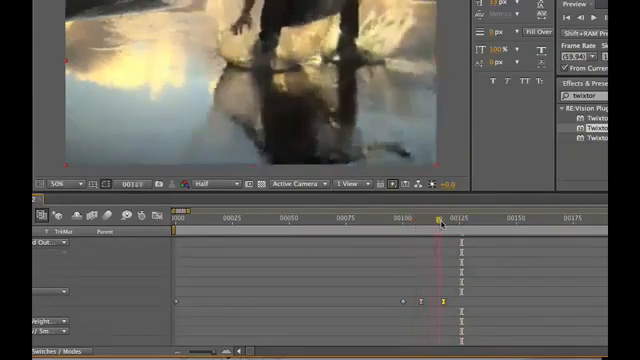